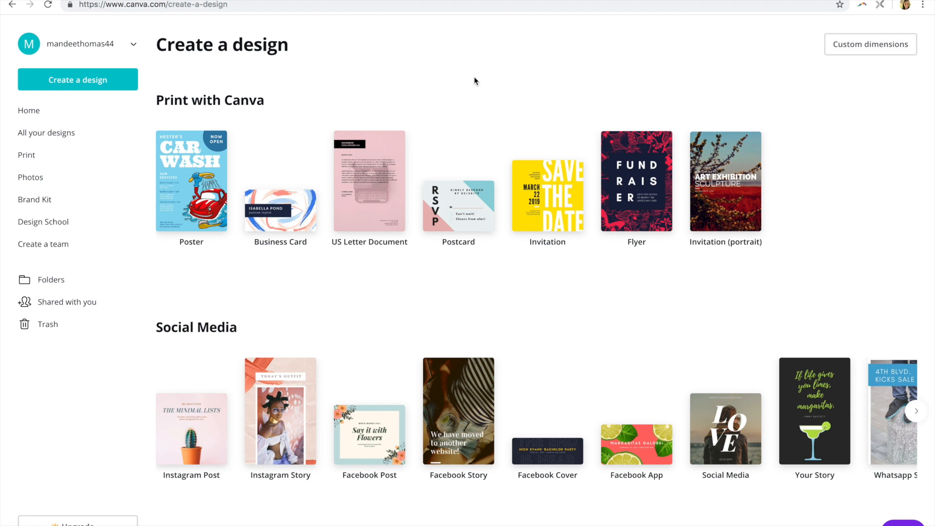
mouse_move(692, 48)
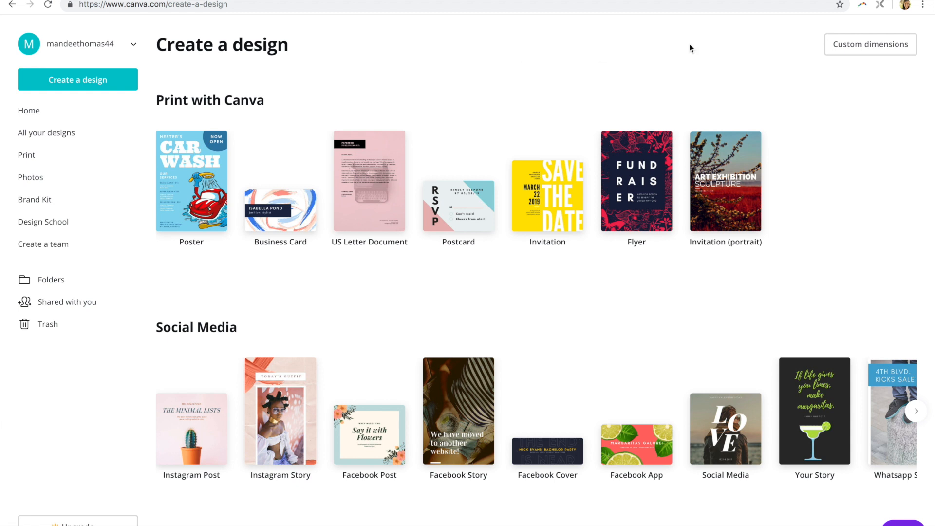
mouse_move(853, 50)
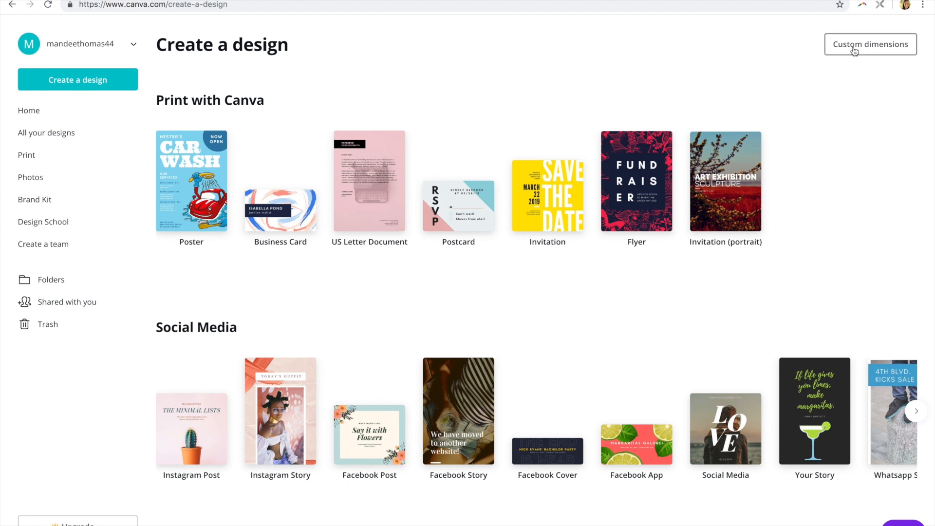
- Create a new blank design with custom dimensions of 10 × 10 inches
click(871, 45)
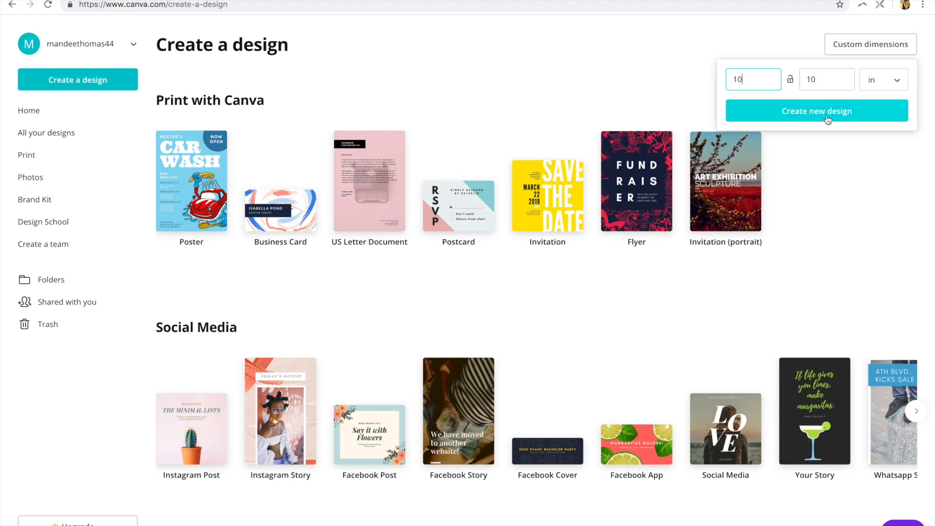
click(817, 111)
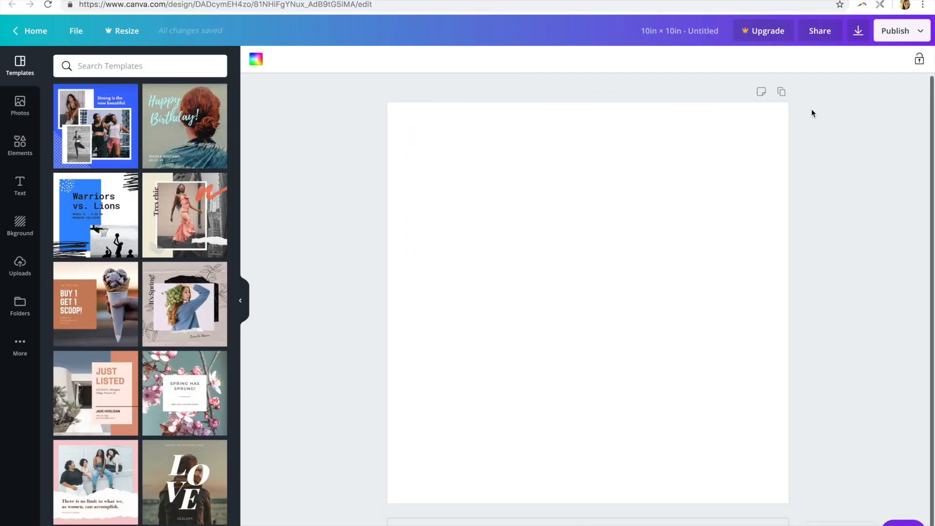
mouse_move(20, 269)
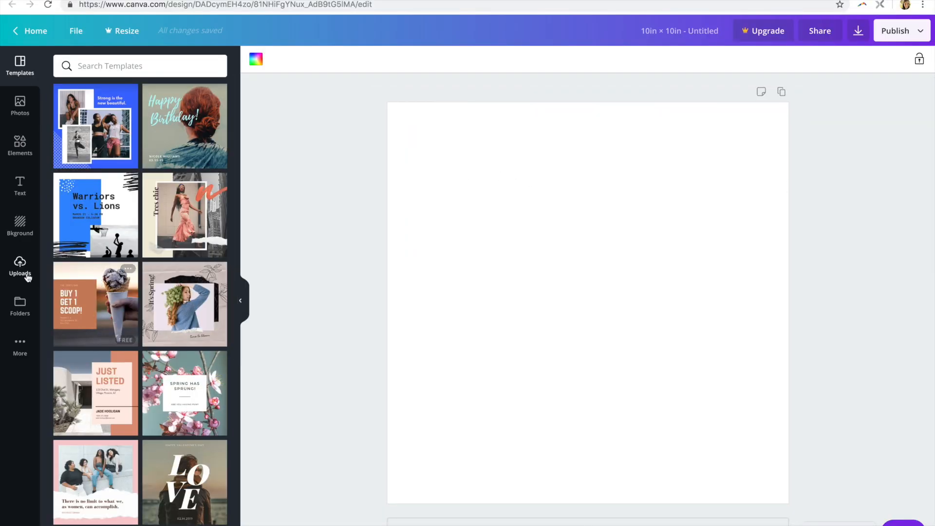
- Upload Love Birds-03.png from the Desktop into Canva's Uploads
click(19, 266)
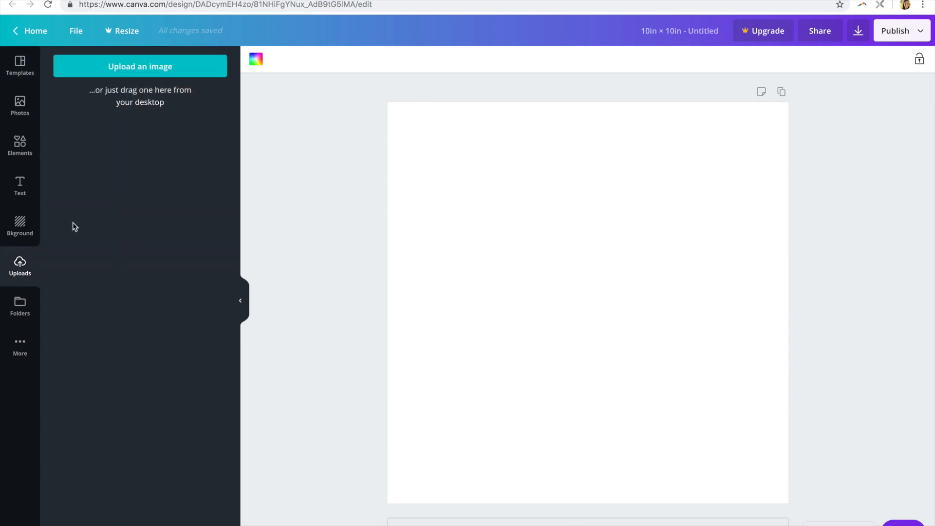
click(139, 67)
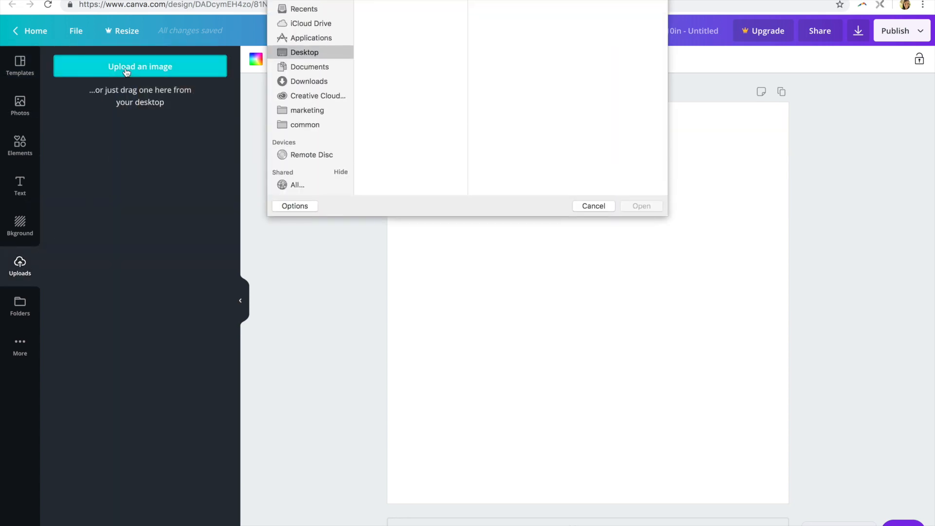
click(305, 52)
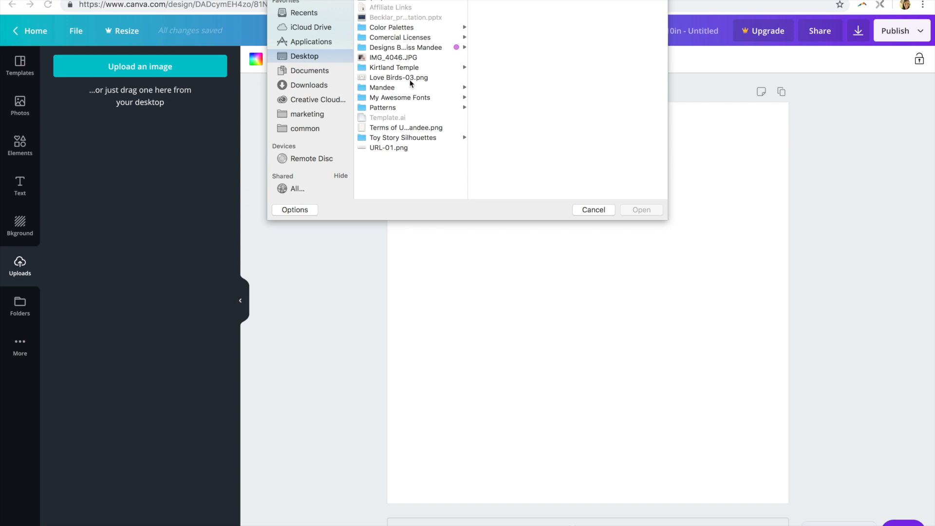
click(398, 77)
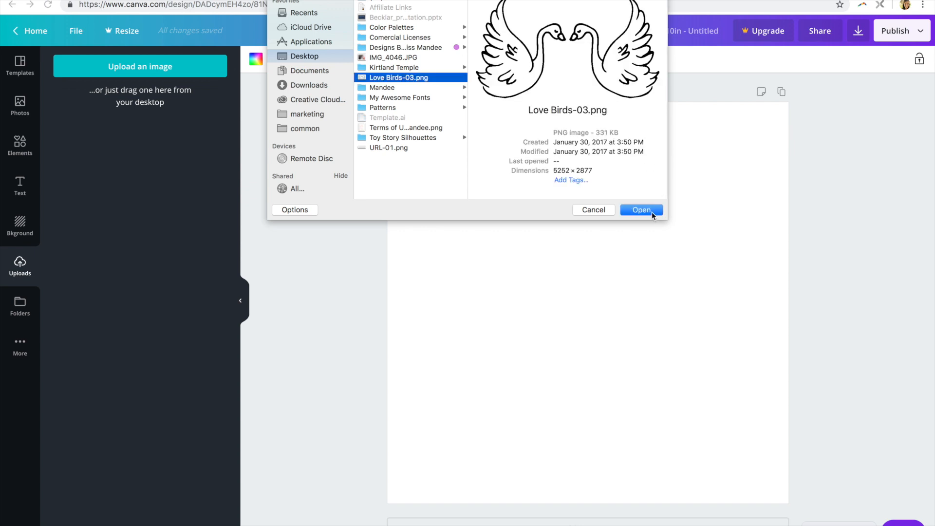
click(641, 210)
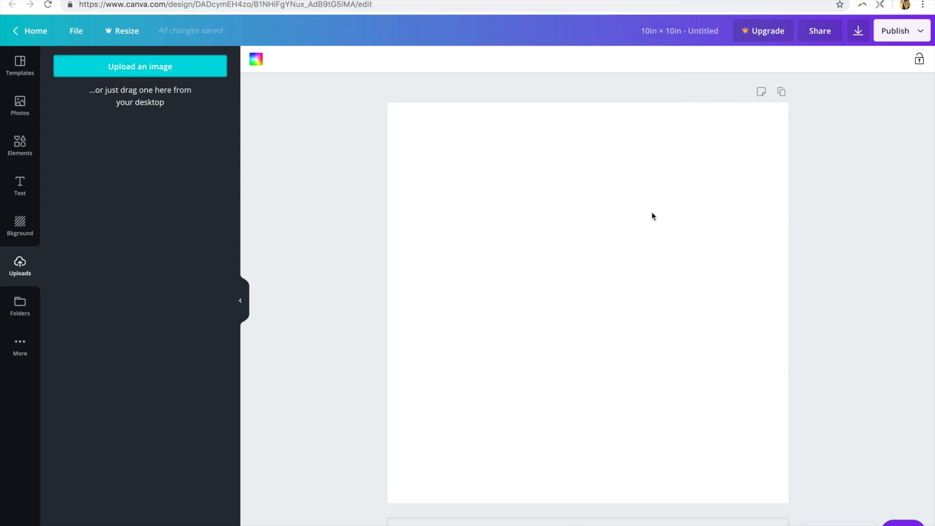
click(141, 66)
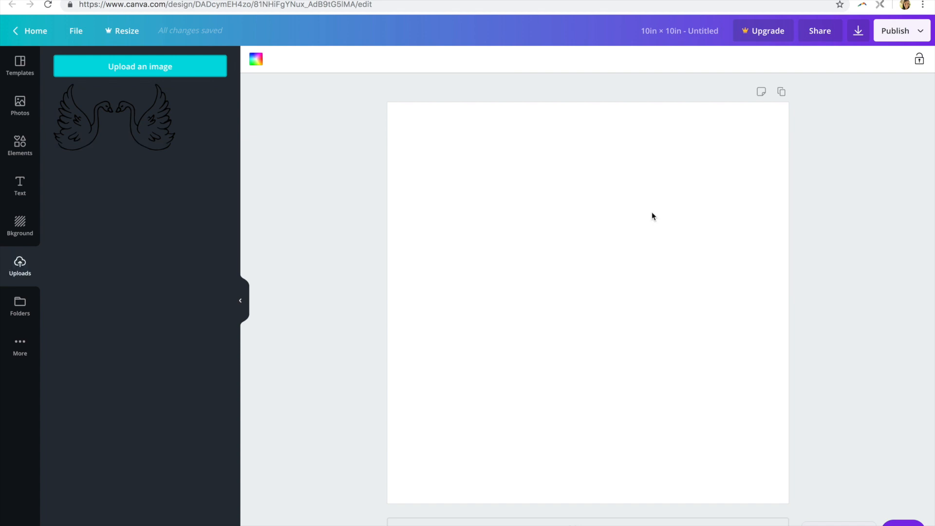
mouse_move(308, 167)
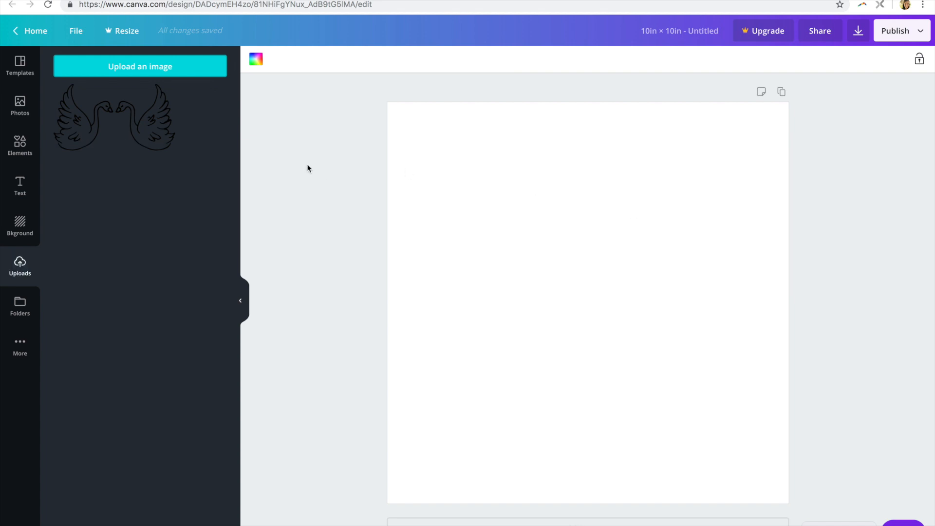
- Add the uploaded swan drawing to the page, tilt it about 26 degrees, and enlarge it
click(113, 119)
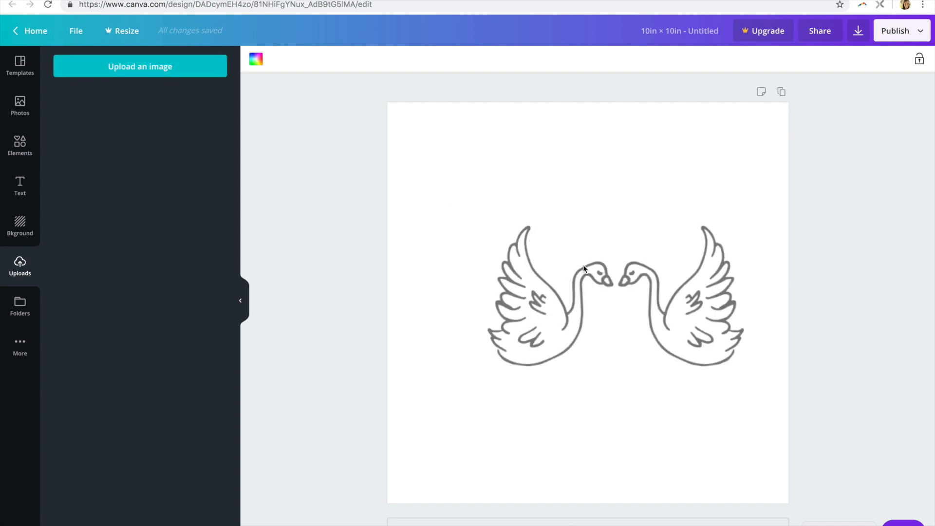
click(585, 292)
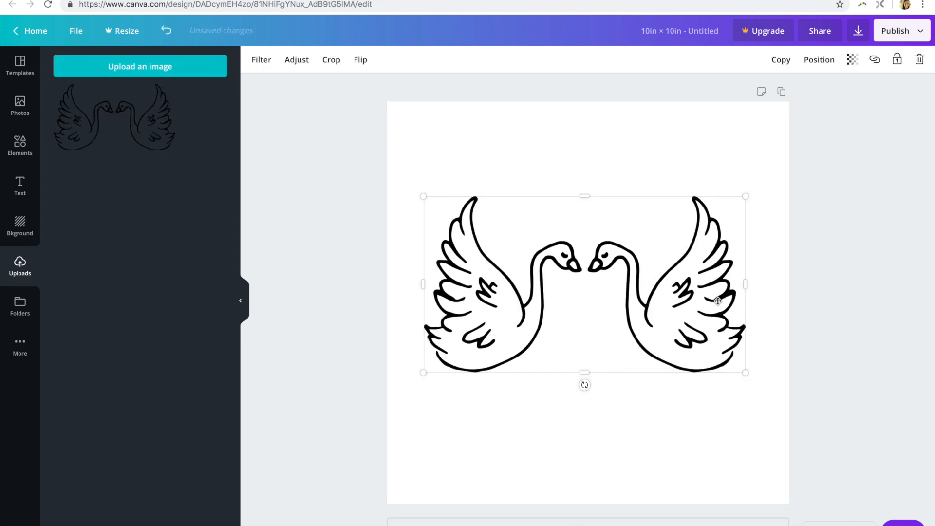
mouse_move(777, 235)
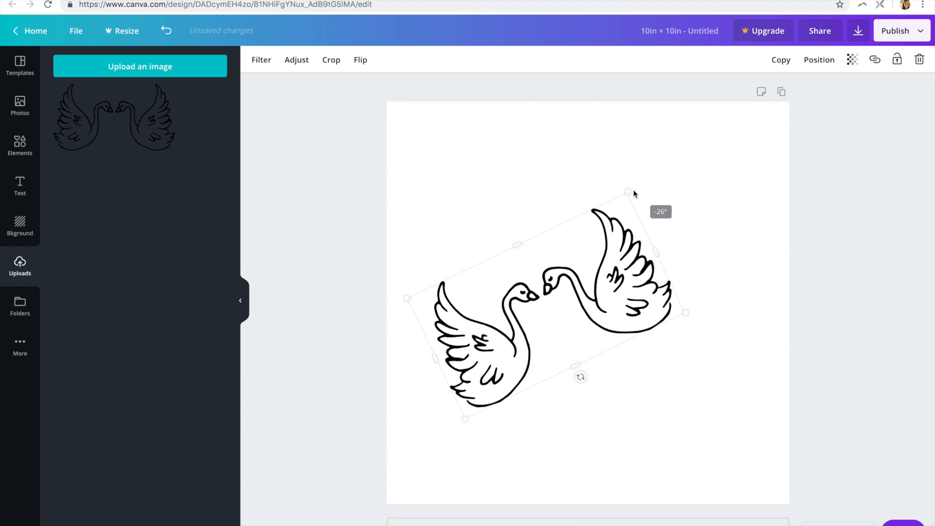
drag(685, 312, 786, 304)
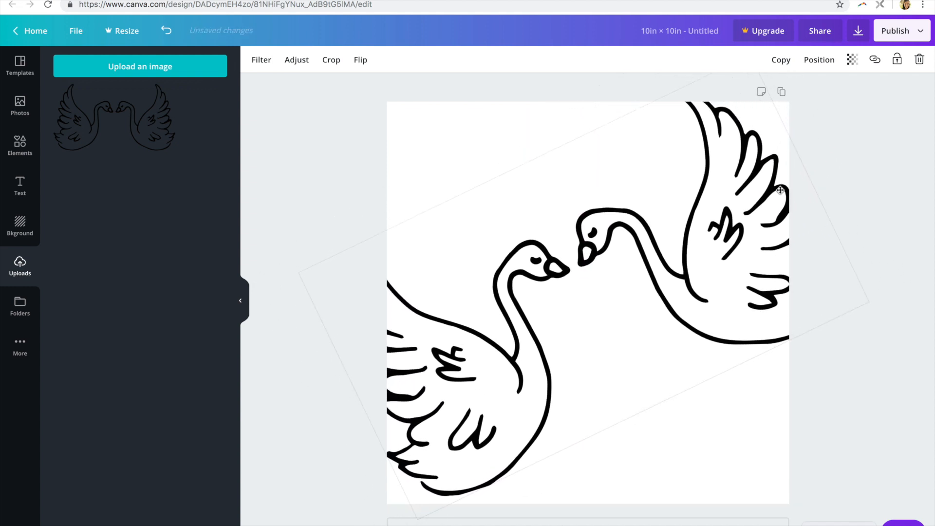
click(639, 211)
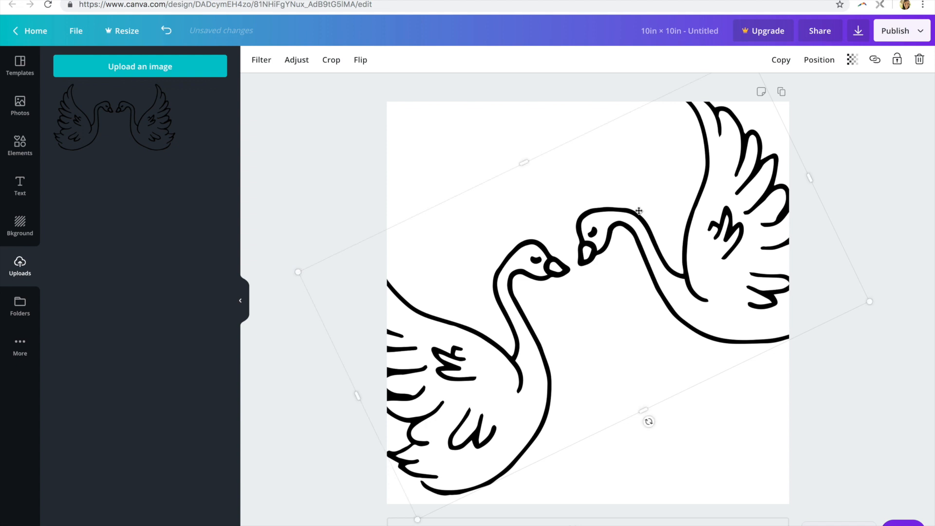
mouse_move(567, 170)
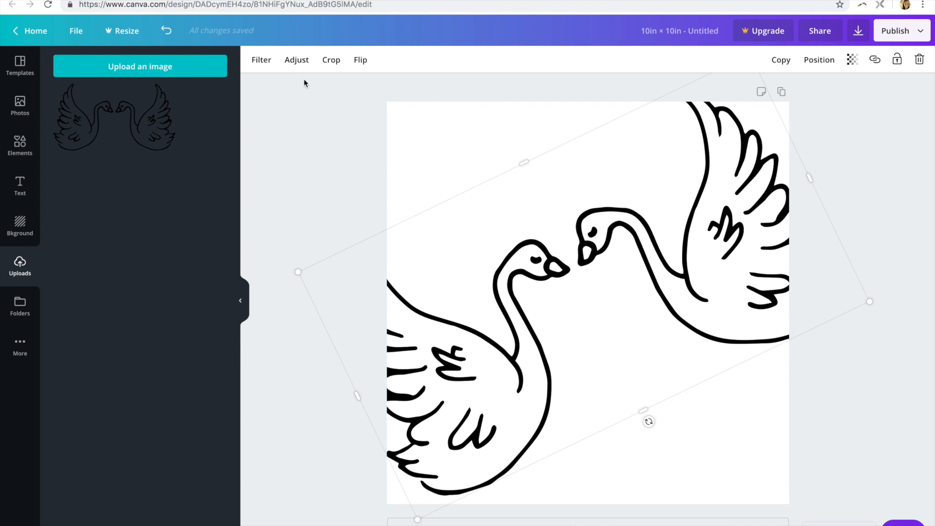
- In Adjust, raise the brightness and set Tint to about -17
click(296, 60)
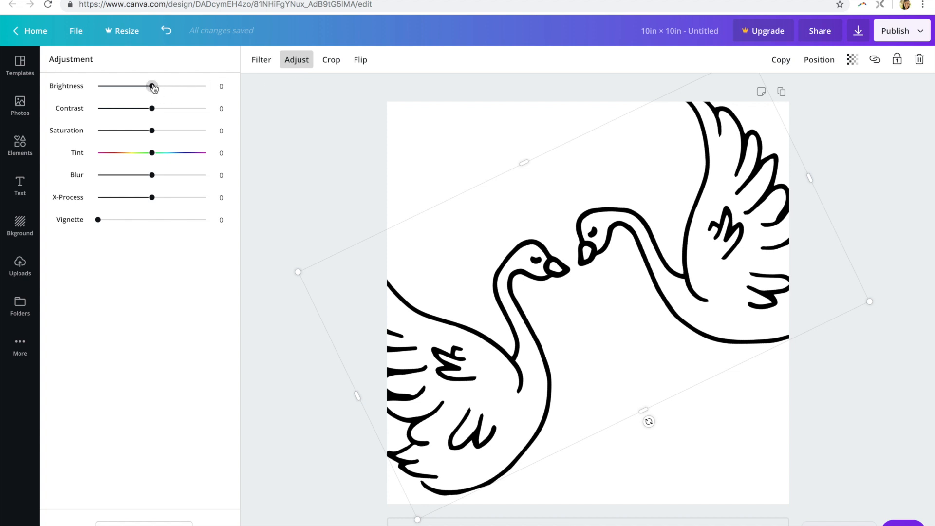
drag(153, 85, 205, 85)
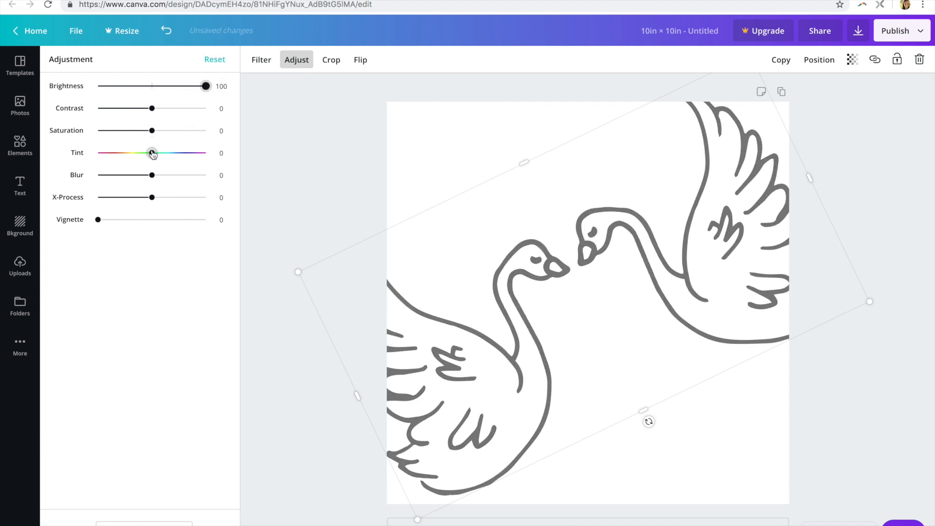
drag(151, 152, 119, 153)
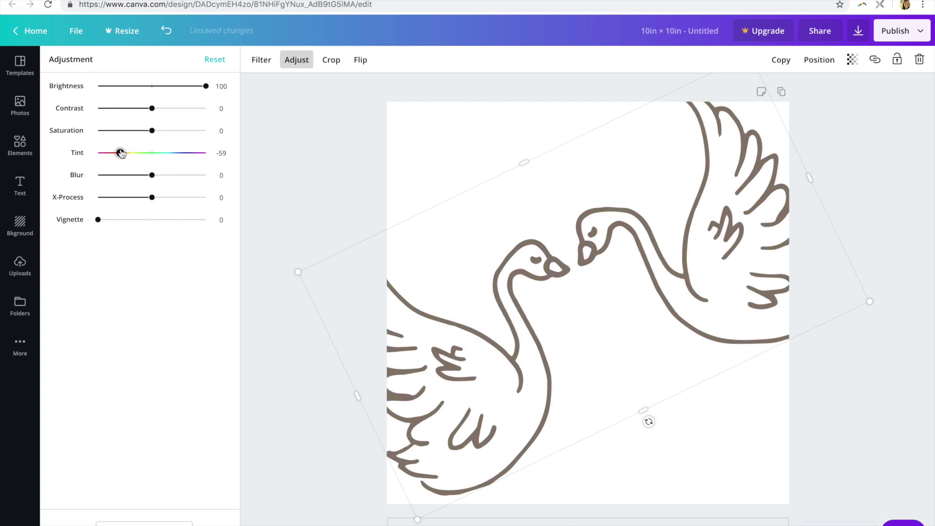
drag(120, 152, 106, 152)
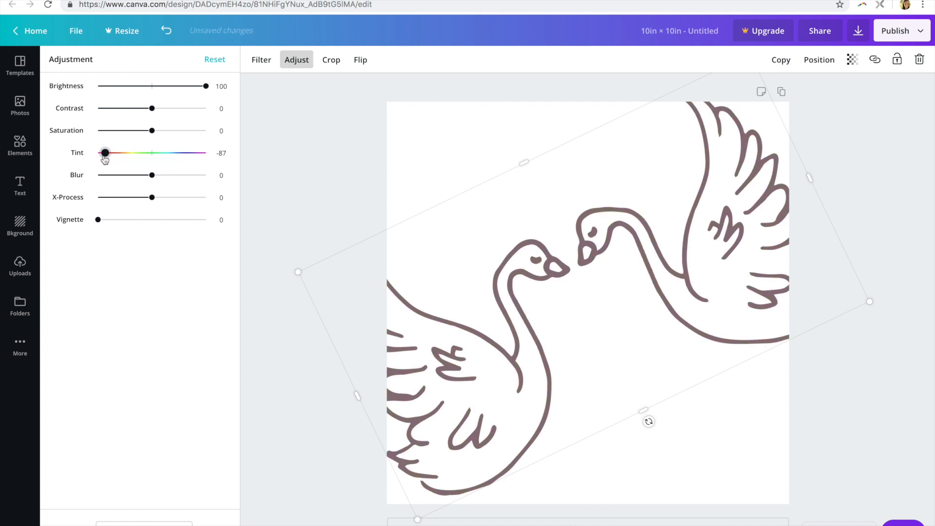
drag(106, 152, 97, 153)
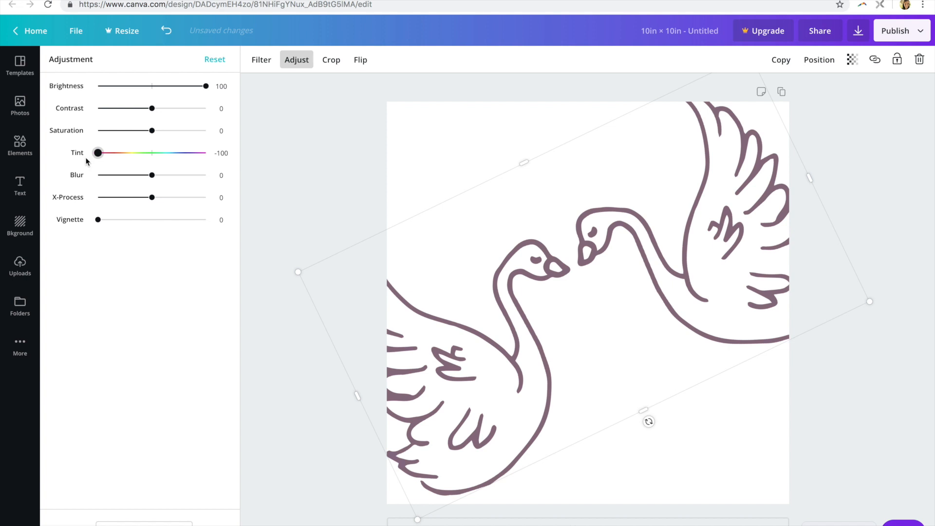
drag(98, 152, 113, 153)
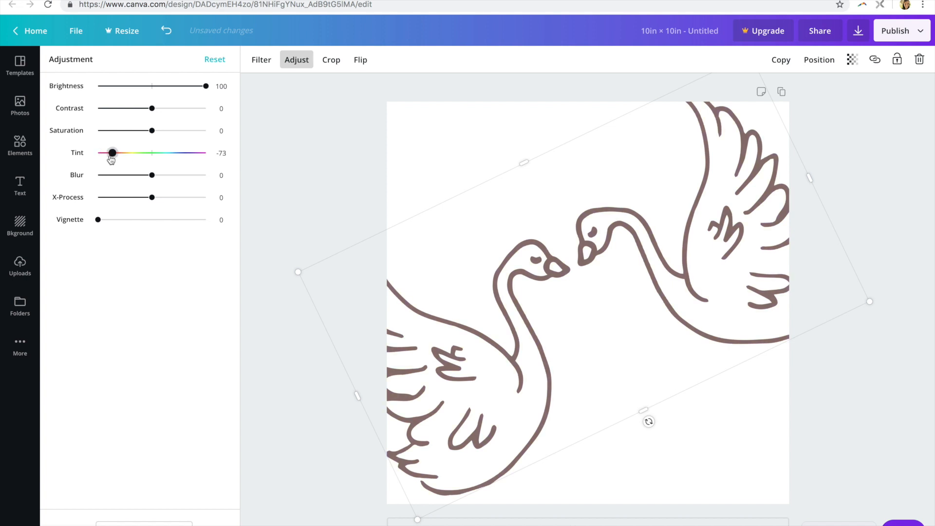
drag(112, 152, 146, 152)
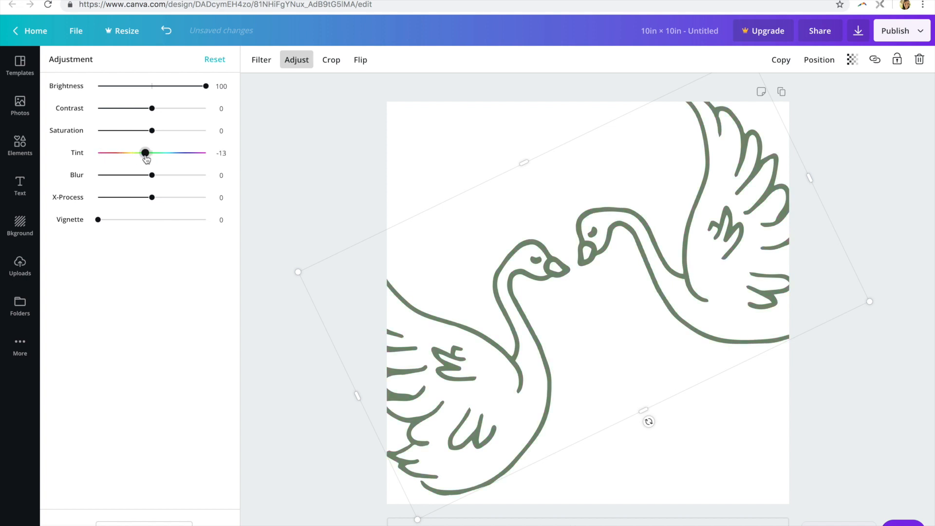
drag(145, 152, 119, 152)
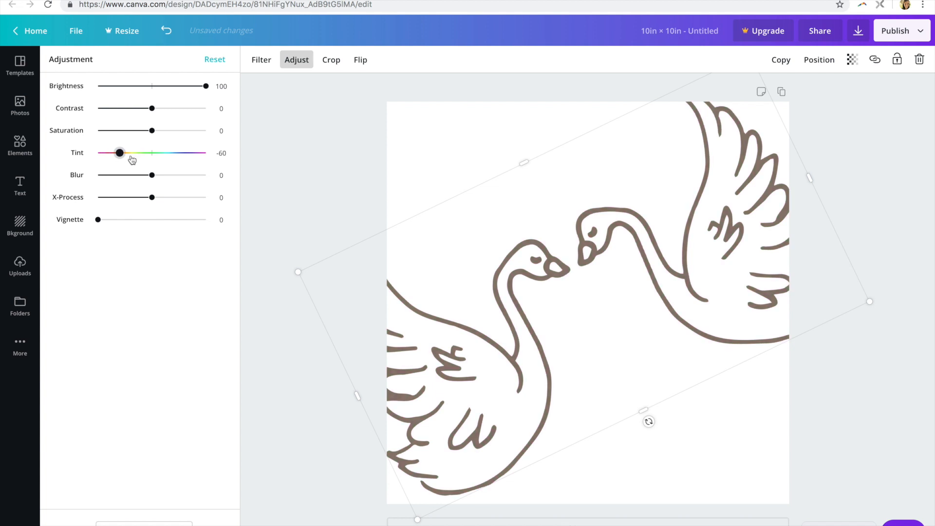
drag(120, 153, 143, 152)
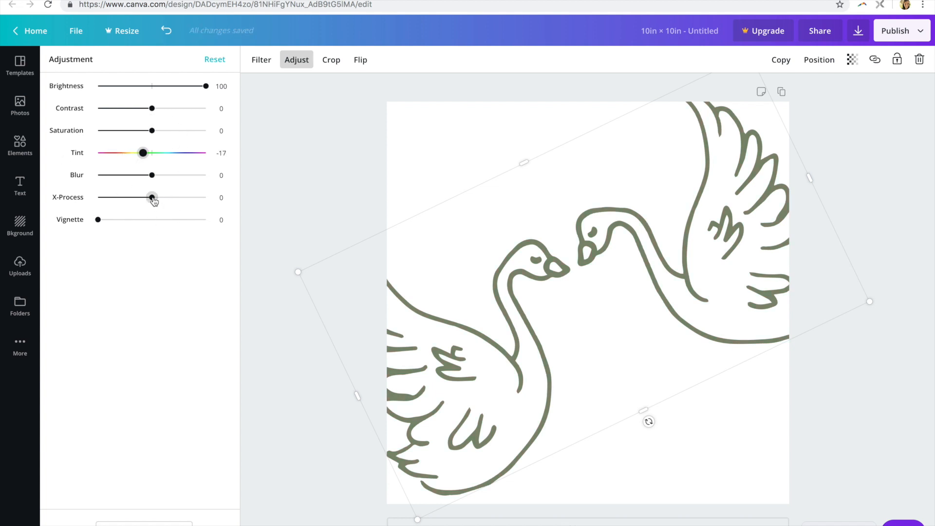
- Set X-Process to about -68 for a rich green
drag(151, 197, 168, 197)
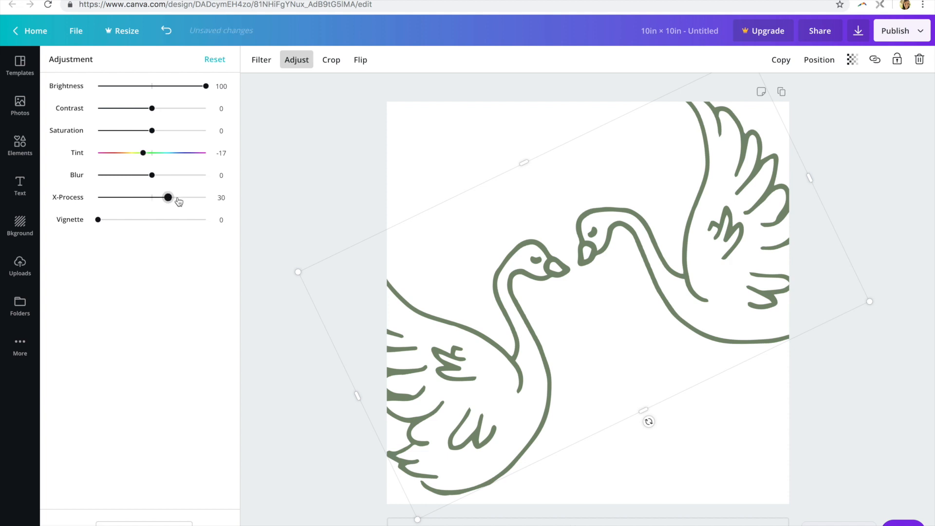
drag(168, 198, 98, 197)
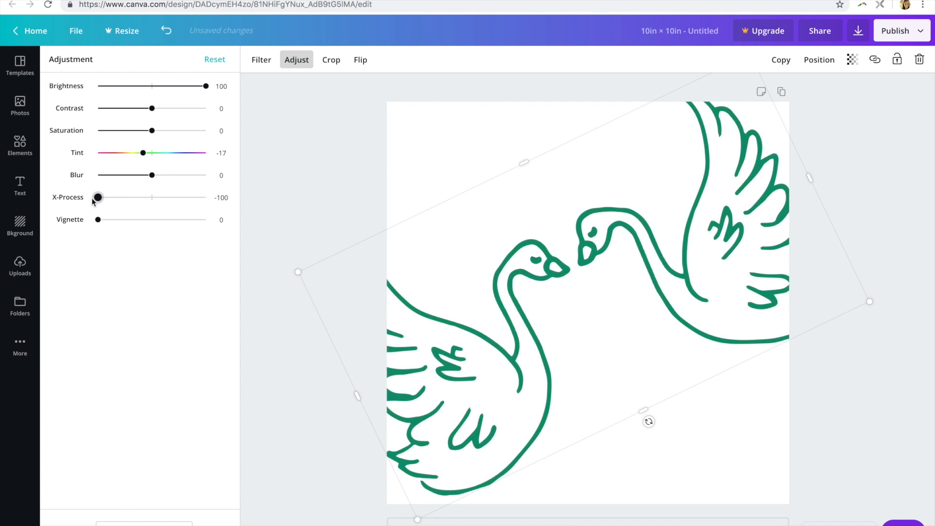
drag(98, 197, 114, 197)
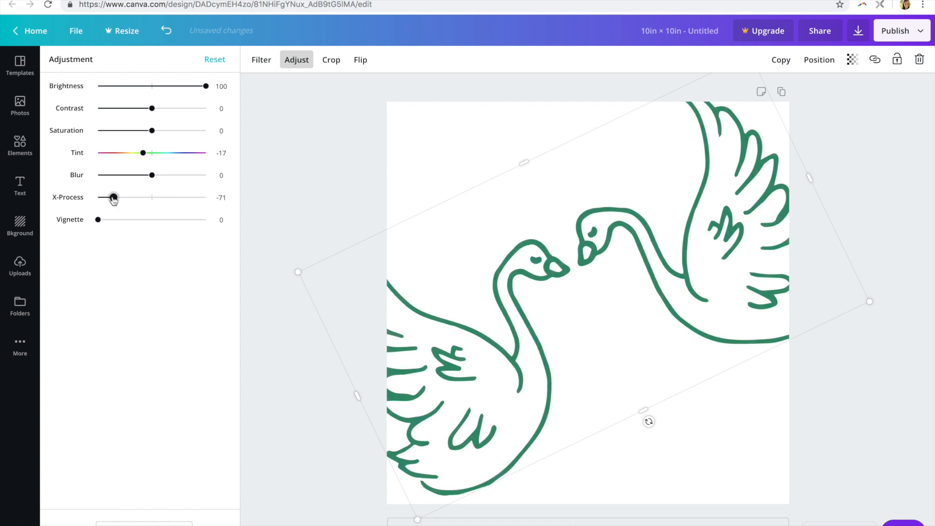
drag(112, 198, 115, 197)
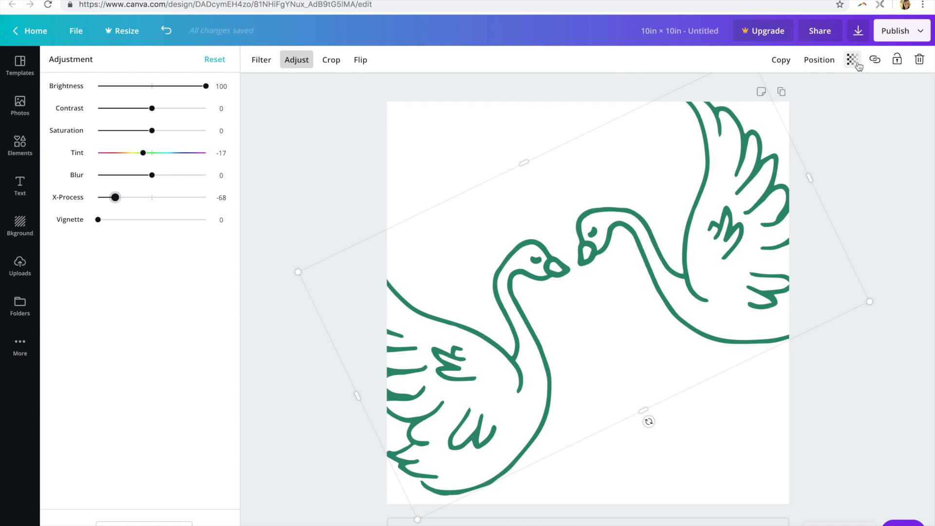
- Try several Transparency levels, return it to 100, and deselect the swans
click(851, 59)
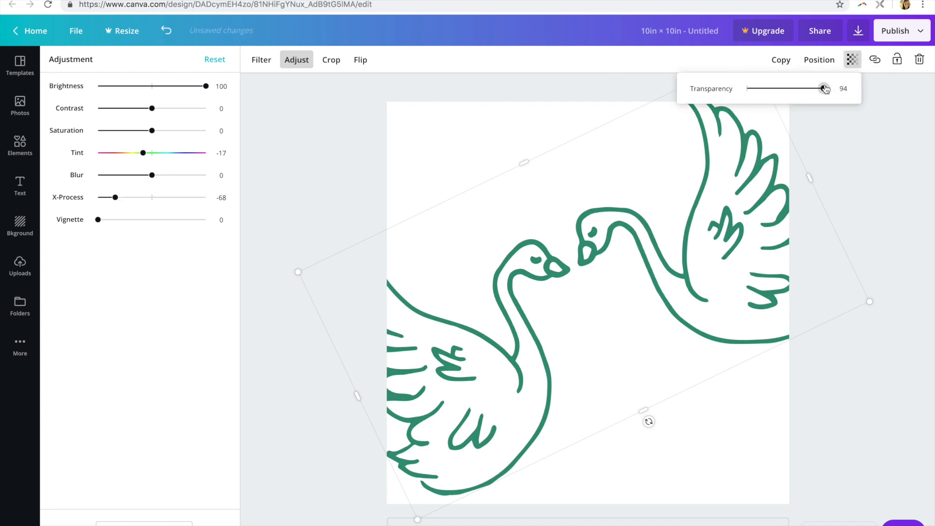
drag(824, 88, 747, 88)
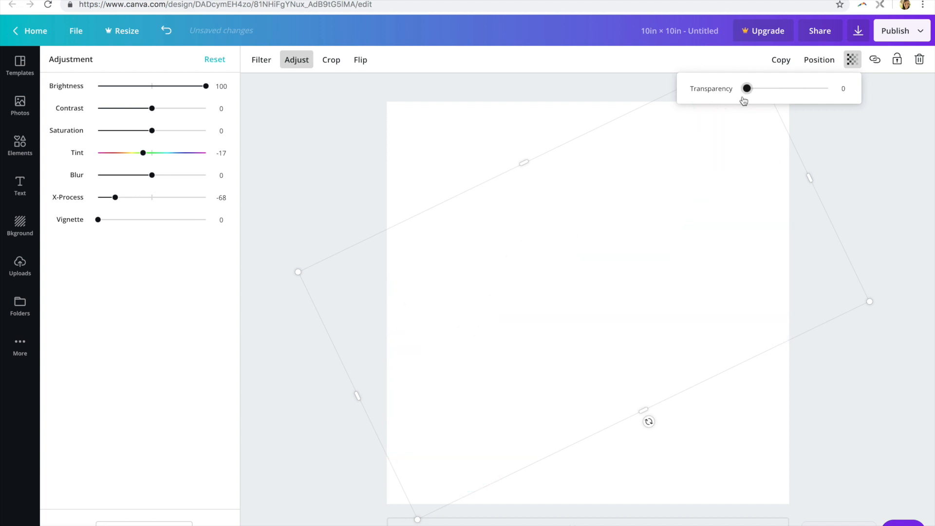
drag(746, 88, 752, 88)
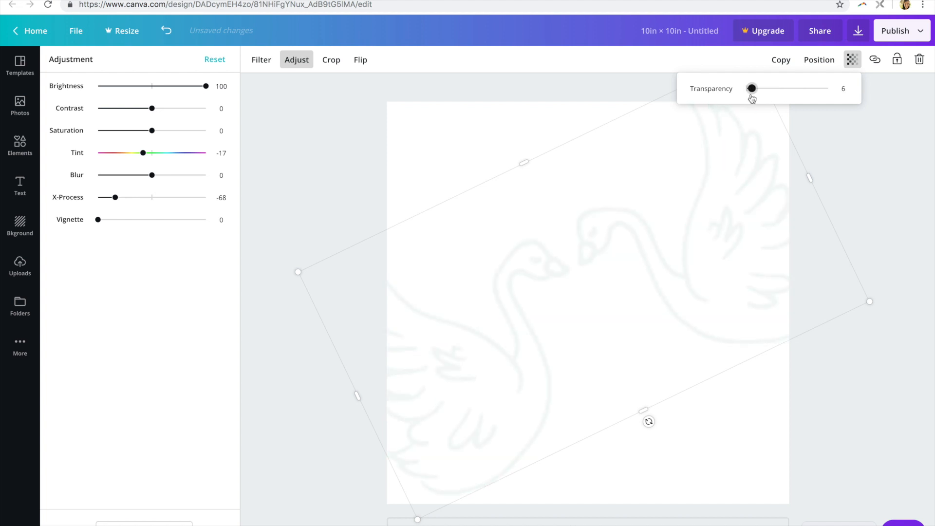
drag(752, 88, 778, 89)
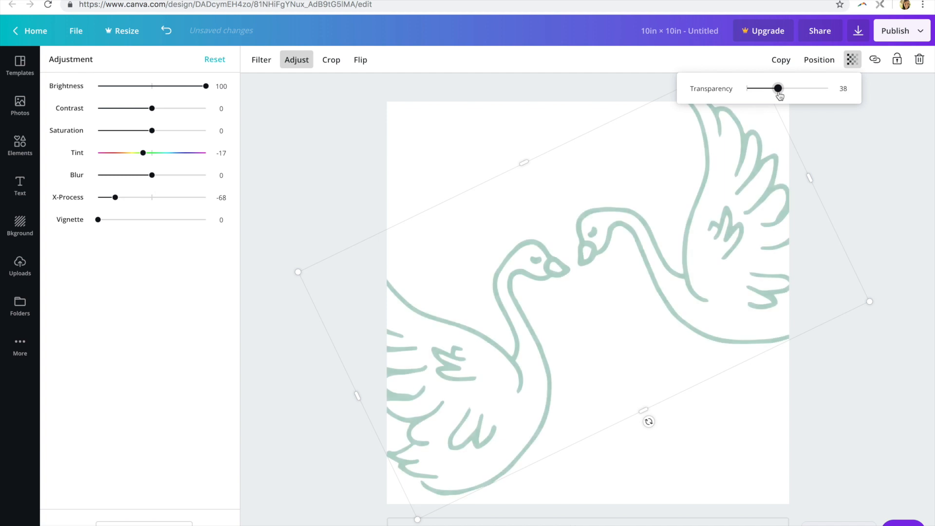
drag(778, 88, 757, 88)
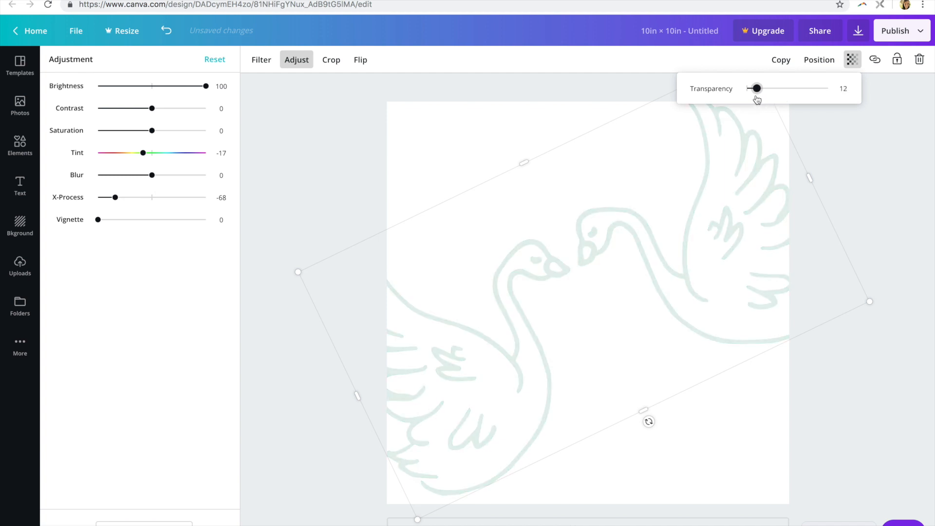
drag(756, 88, 806, 88)
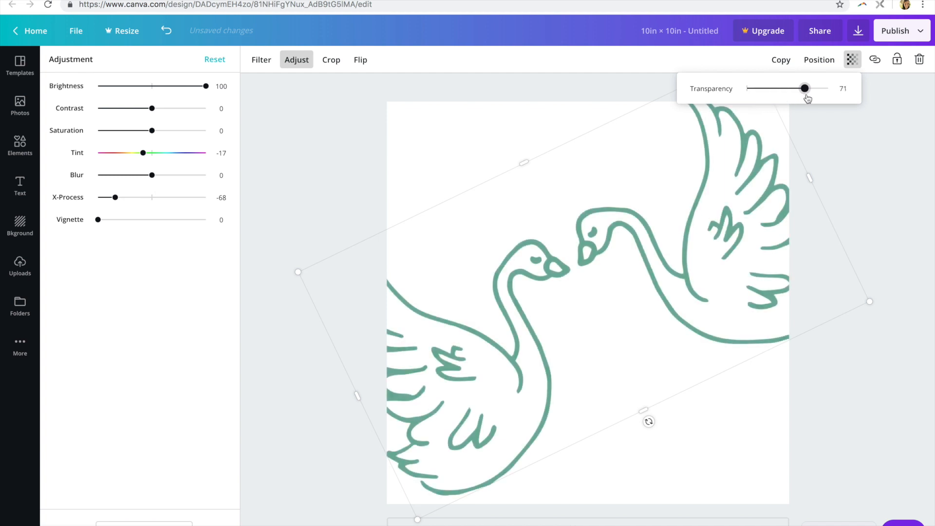
drag(805, 89, 828, 88)
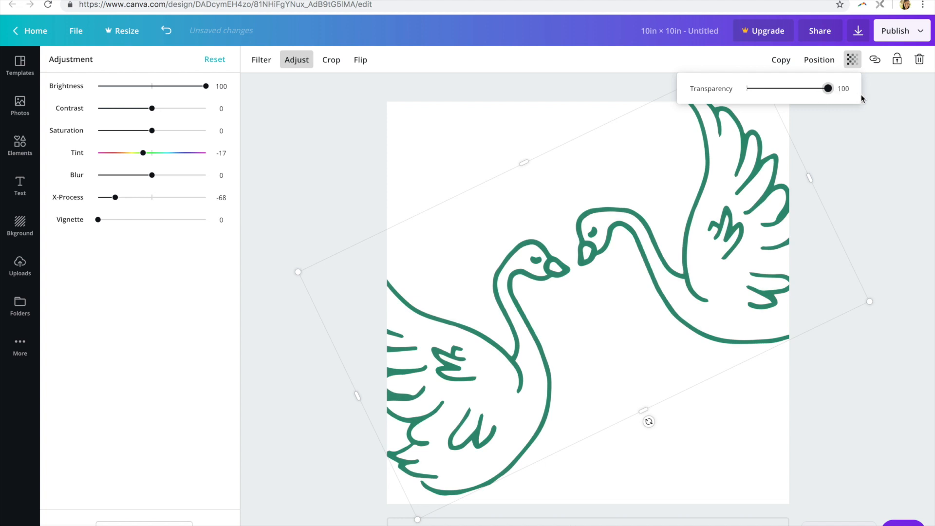
click(19, 265)
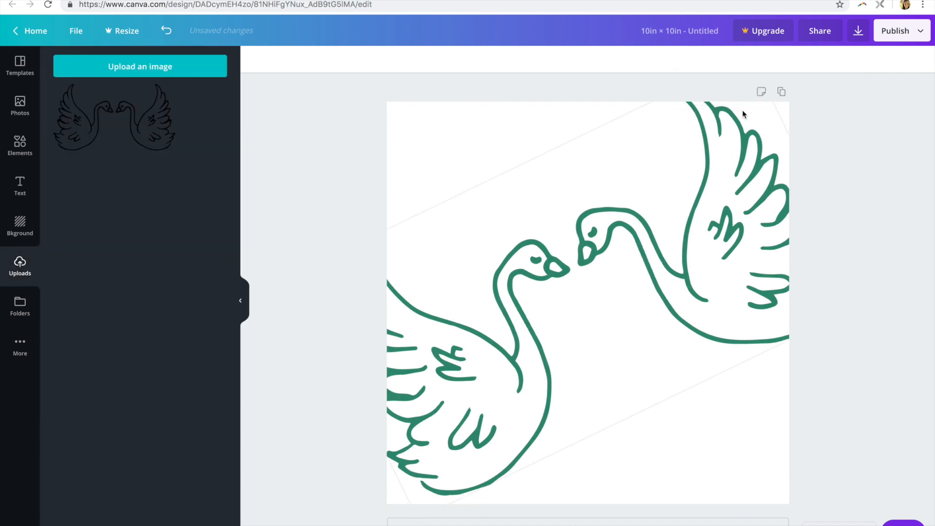
mouse_move(754, 173)
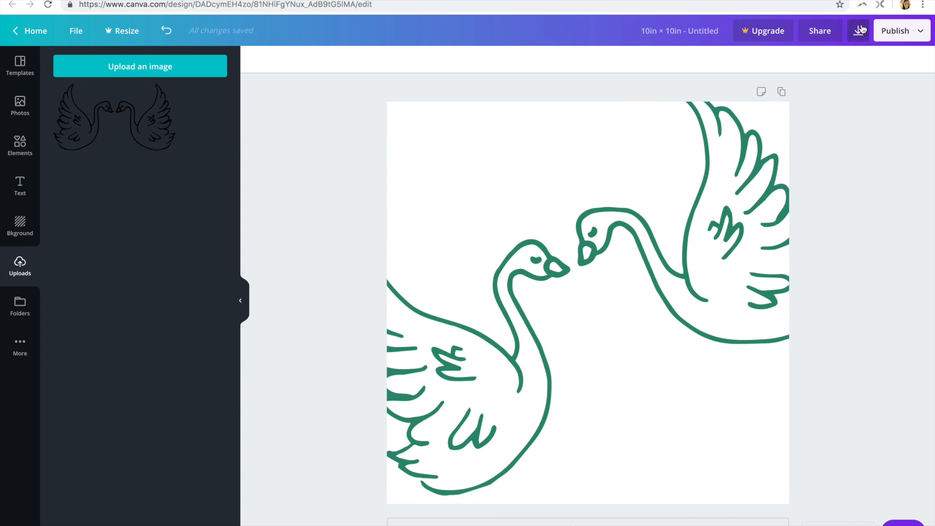
- Bring up the Download panel and confirm File type is PNG
click(857, 31)
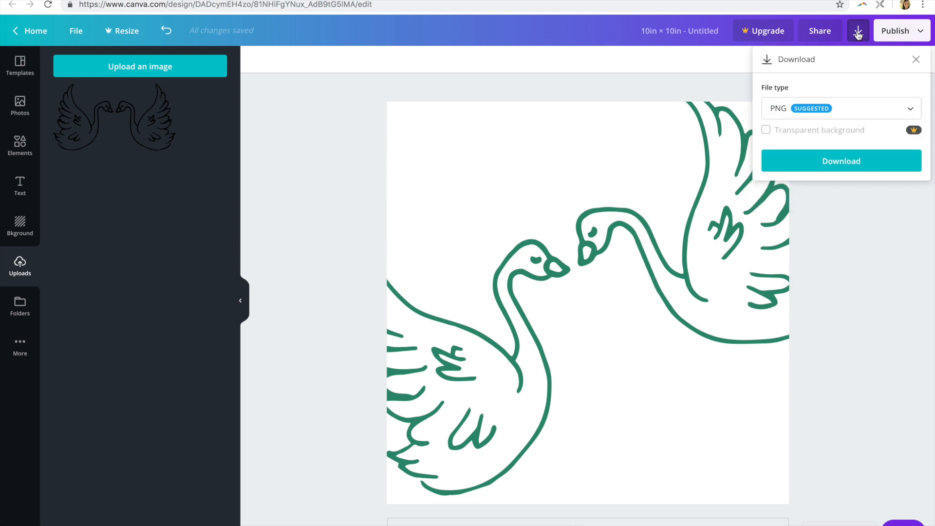
mouse_move(844, 112)
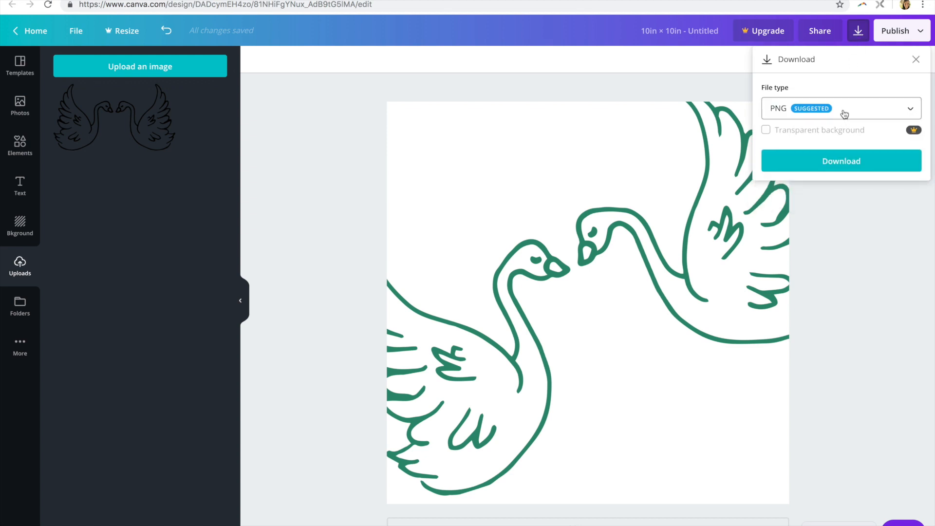
click(841, 108)
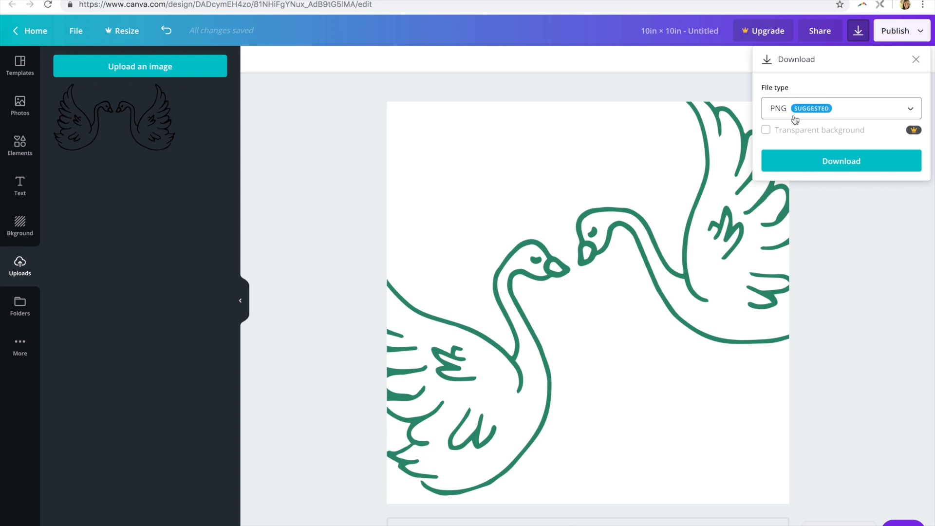
mouse_move(816, 139)
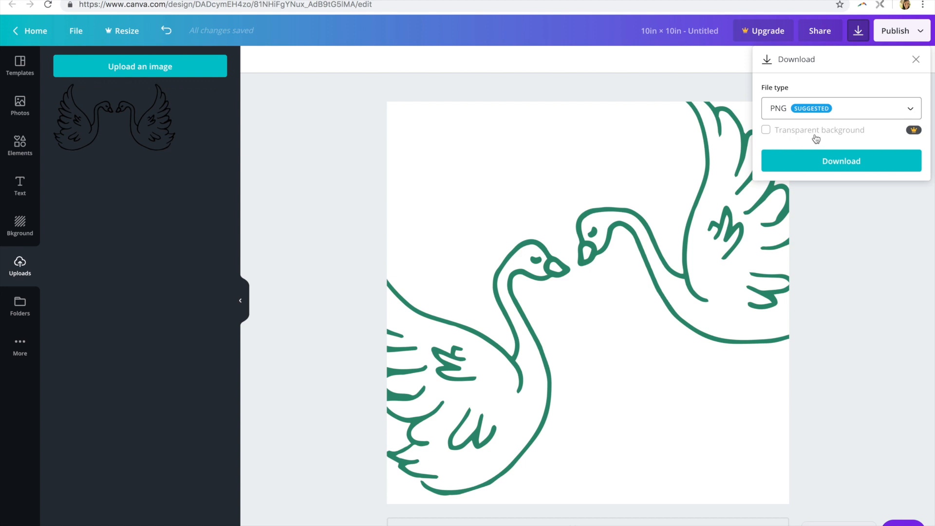
mouse_move(911, 132)
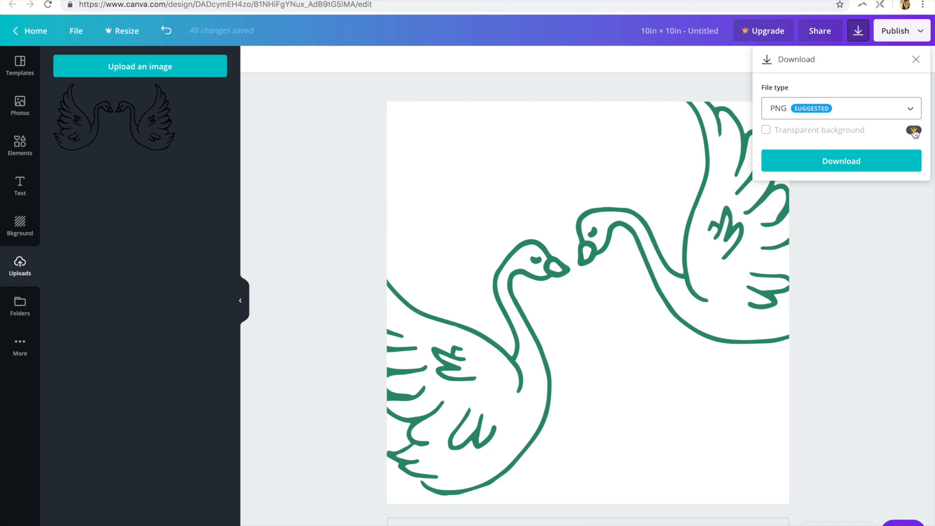
mouse_move(823, 137)
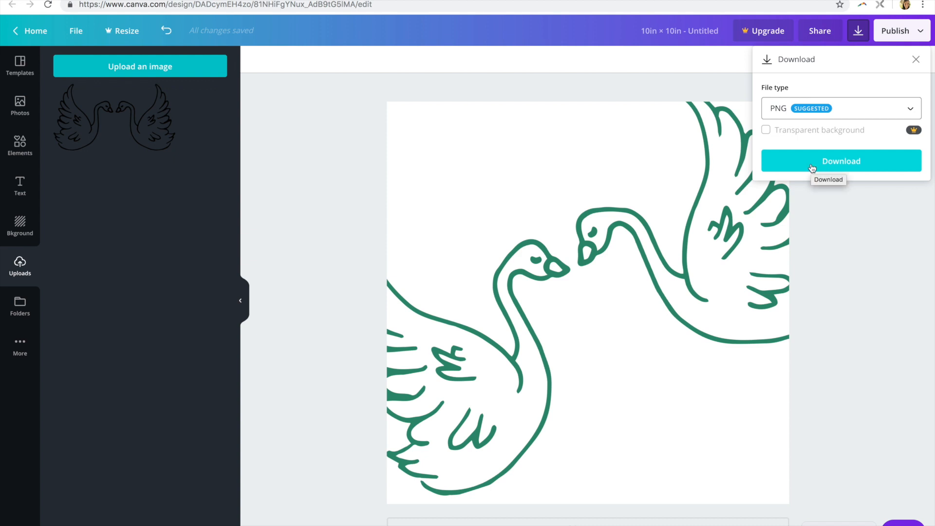
- Save the 10 × 10 inch green swan design as a PNG file
click(841, 160)
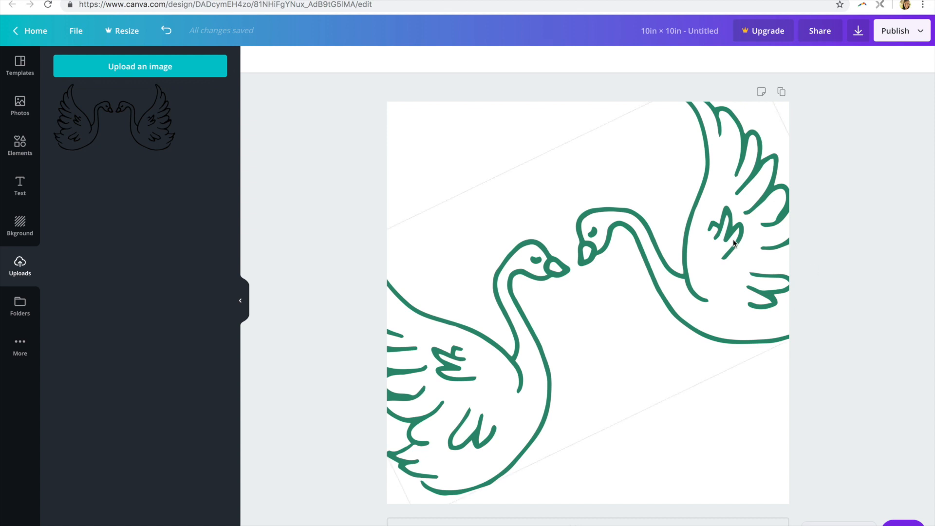
mouse_move(786, 205)
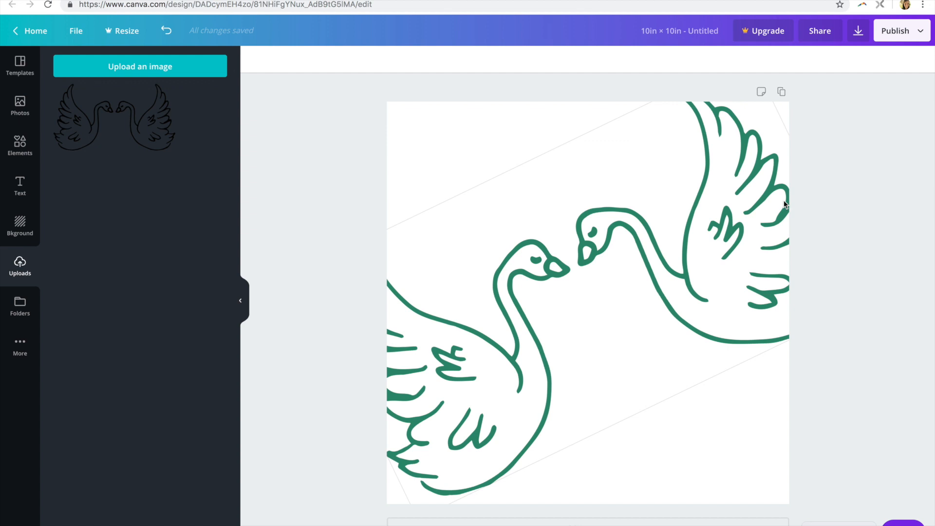